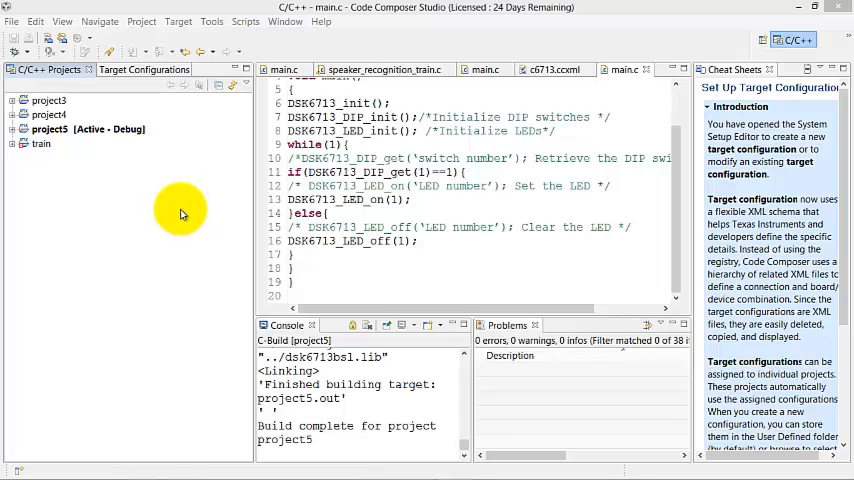
- Create the new C6000 CCS project 'project6' with Debug and Release configurations via the wizard
left_click(12, 20)
type("pro")
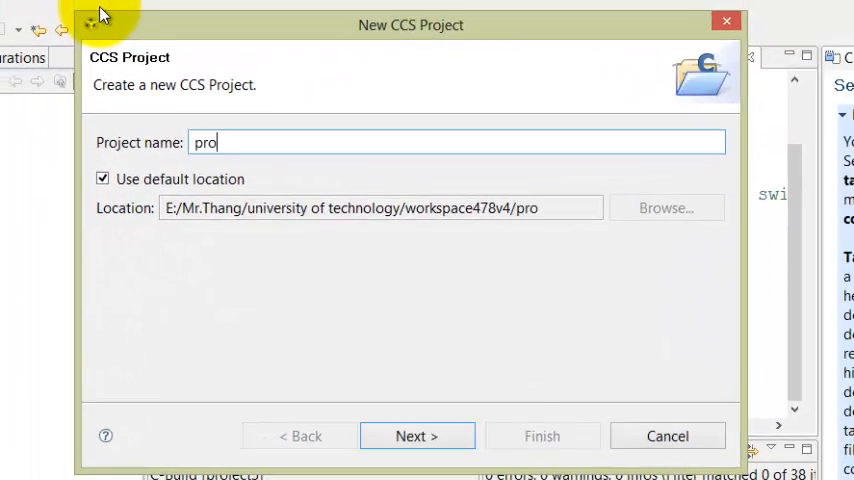
type("ject6")
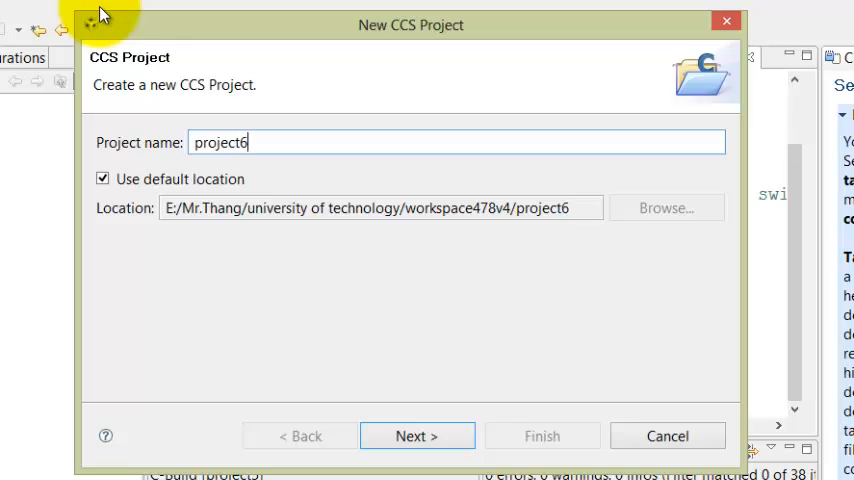
left_click(416, 436)
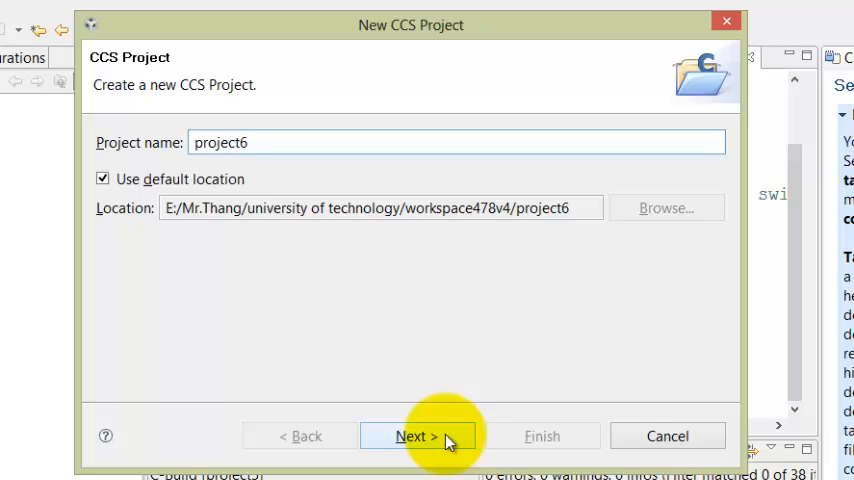
left_click(416, 436)
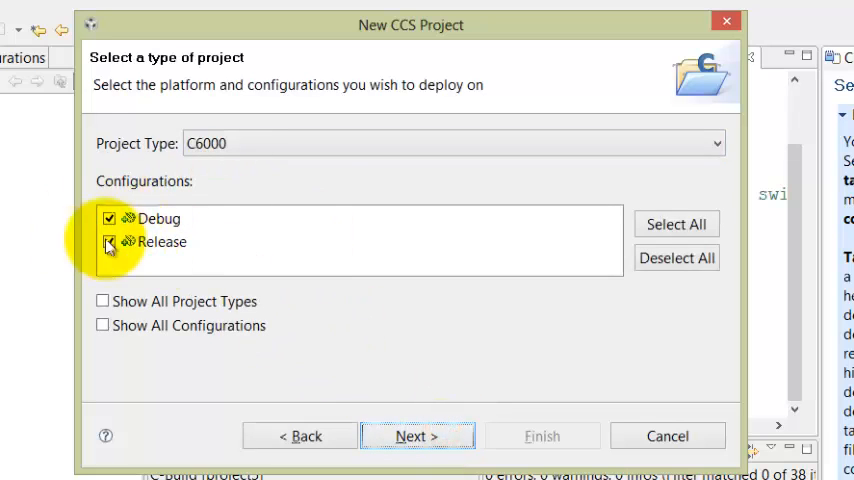
left_click(416, 436)
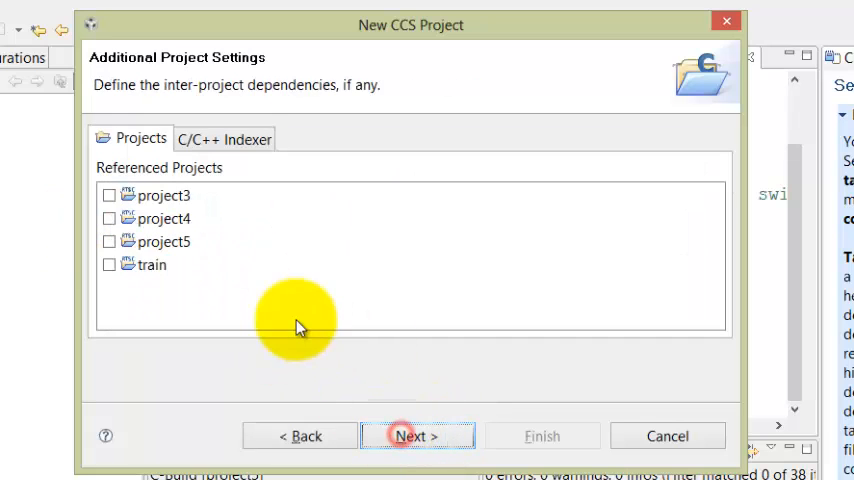
left_click(416, 436)
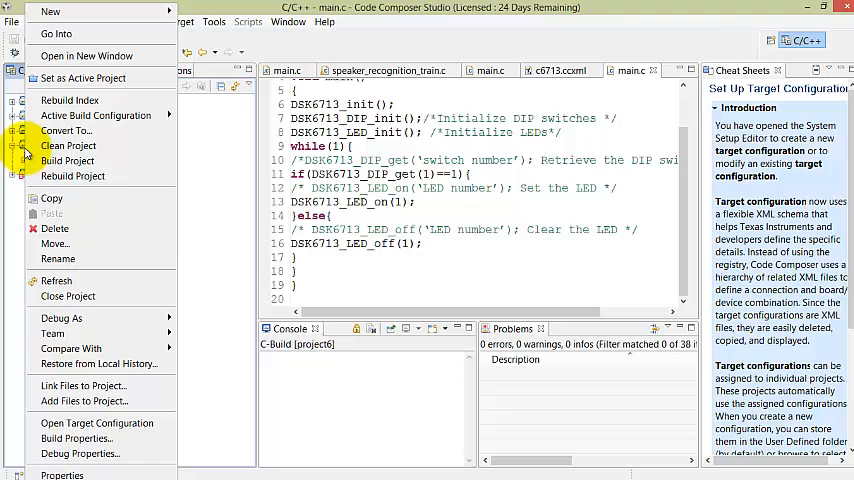
mouse_move(72, 176)
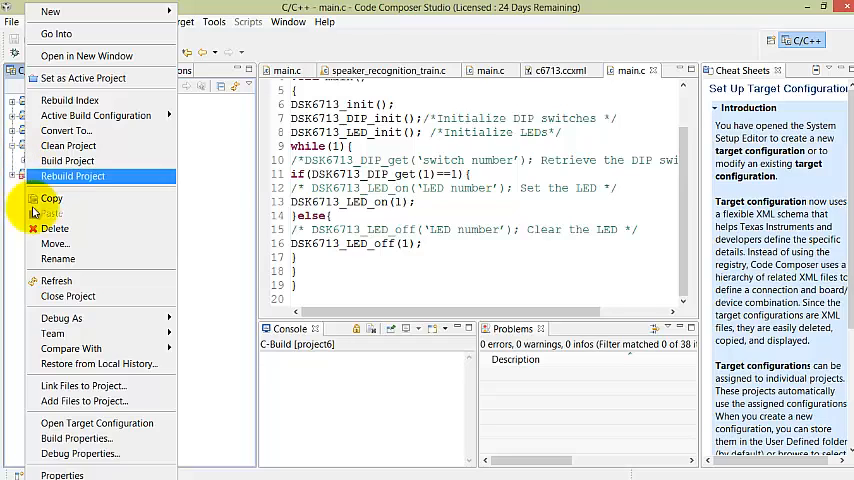
mouse_move(96, 424)
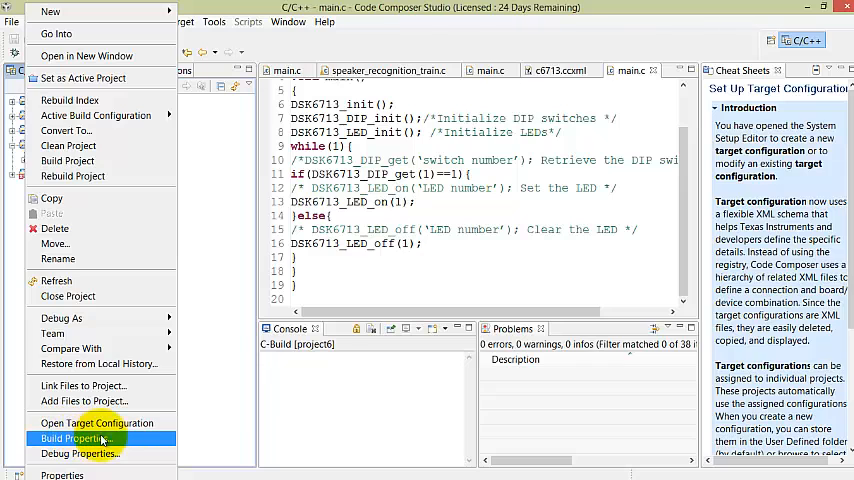
- Show project6's build properties at C6000 Compiler > Include Options
left_click(78, 438)
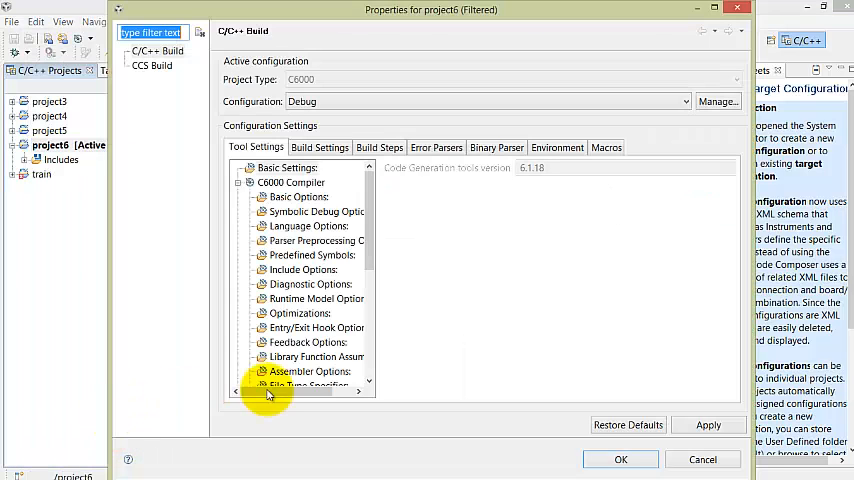
left_click(304, 270)
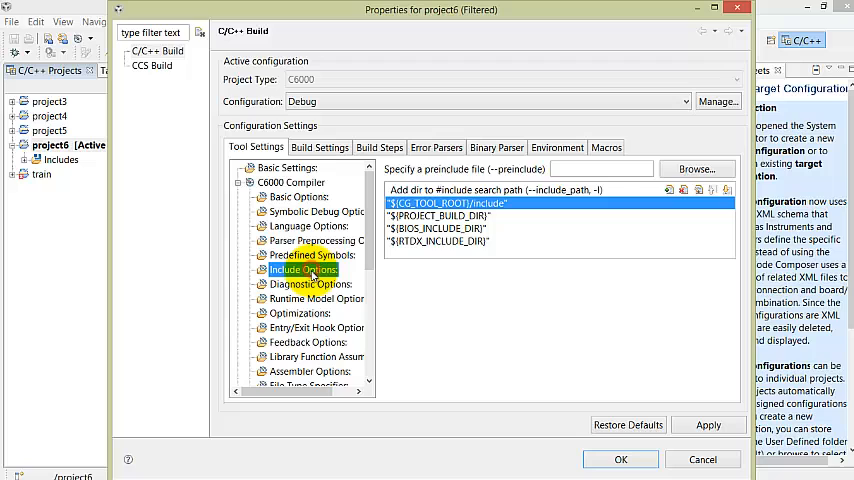
mouse_move(144, 96)
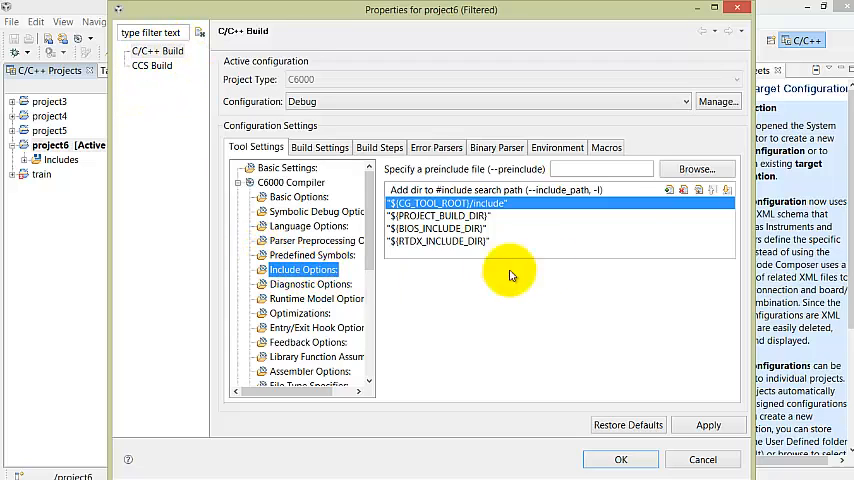
mouse_move(448, 176)
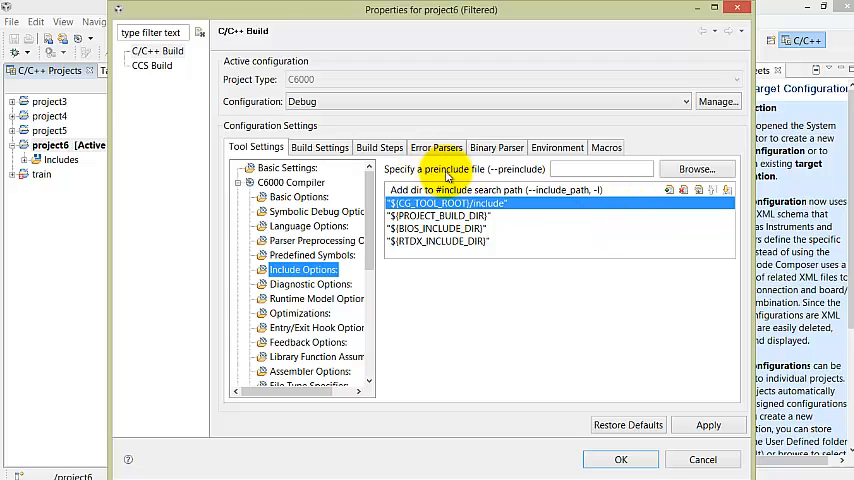
mouse_move(660, 188)
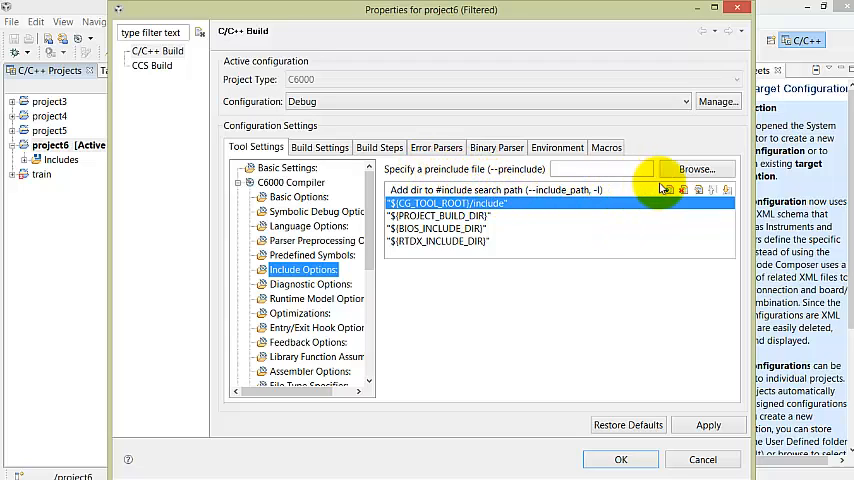
- Add an include directory, browsing E:\DSK6713\c6000 to the dsk6713 include folder
left_click(668, 188)
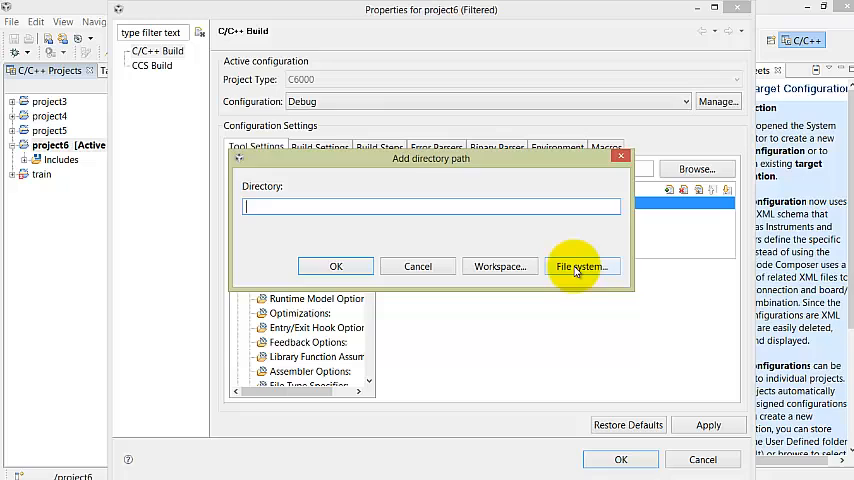
left_click(580, 266)
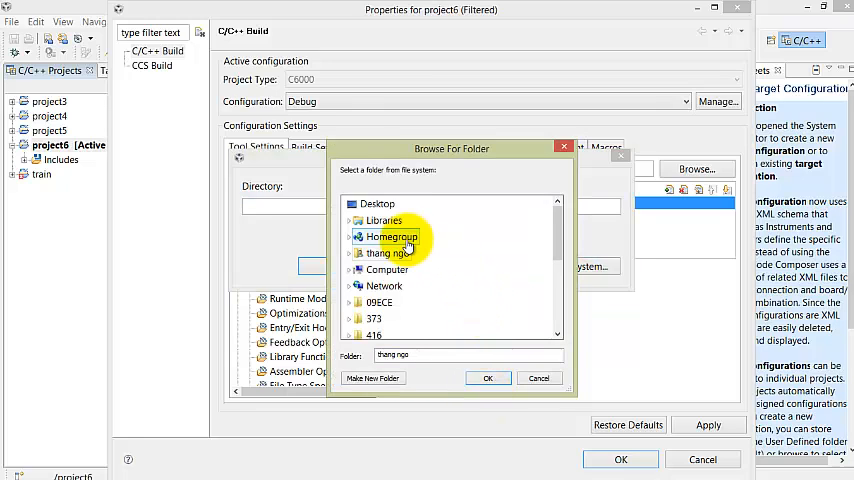
left_click(388, 268)
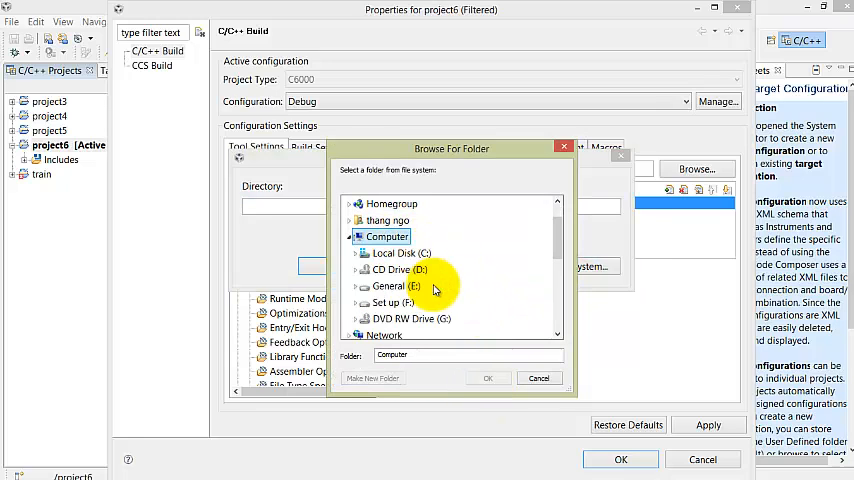
double_click(392, 288)
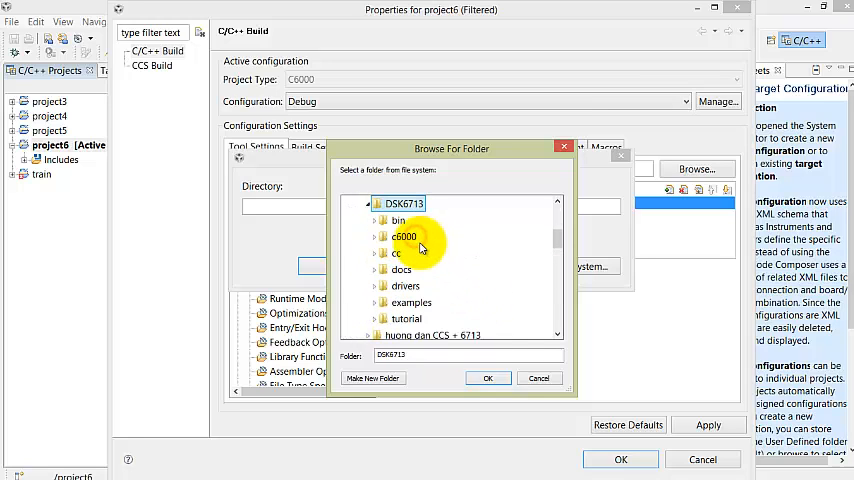
left_click(376, 236)
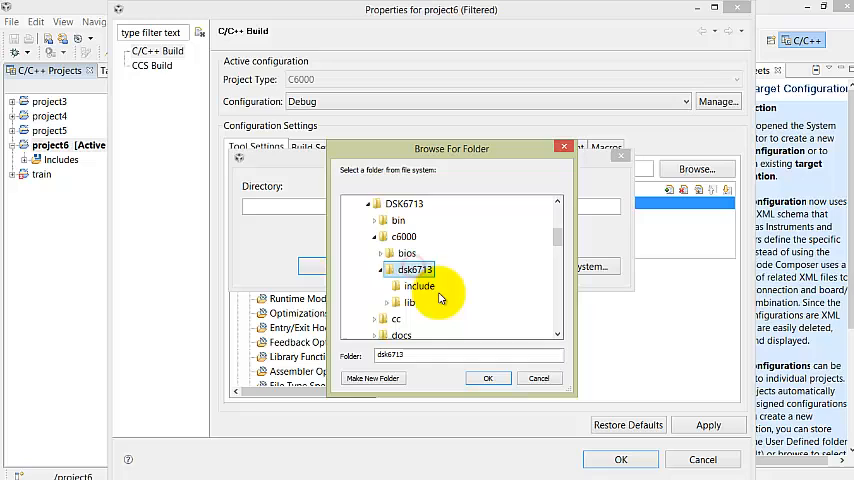
mouse_move(418, 288)
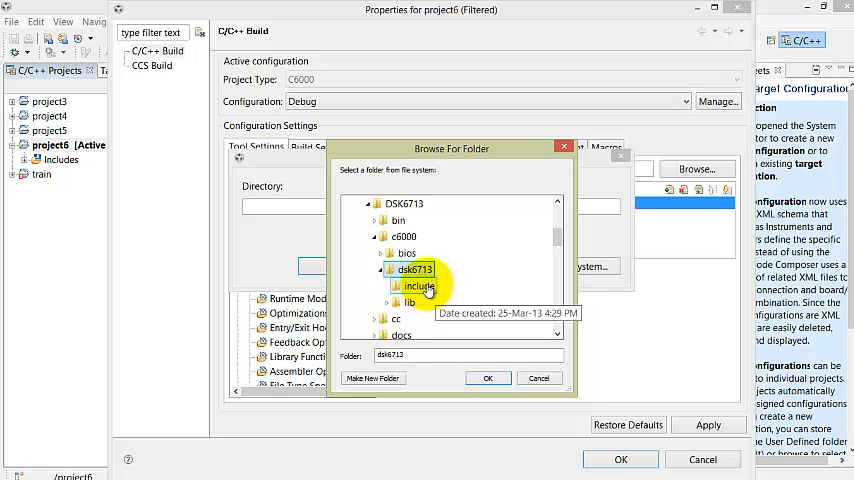
left_click(488, 378)
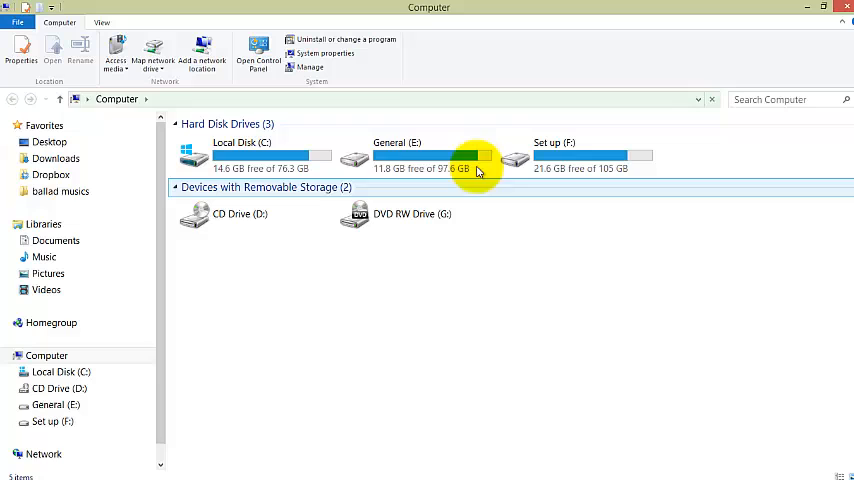
- Browse General (E:) > 478 > DSK6713 > c6000 > dsk6713 > include to view its header files
double_click(396, 156)
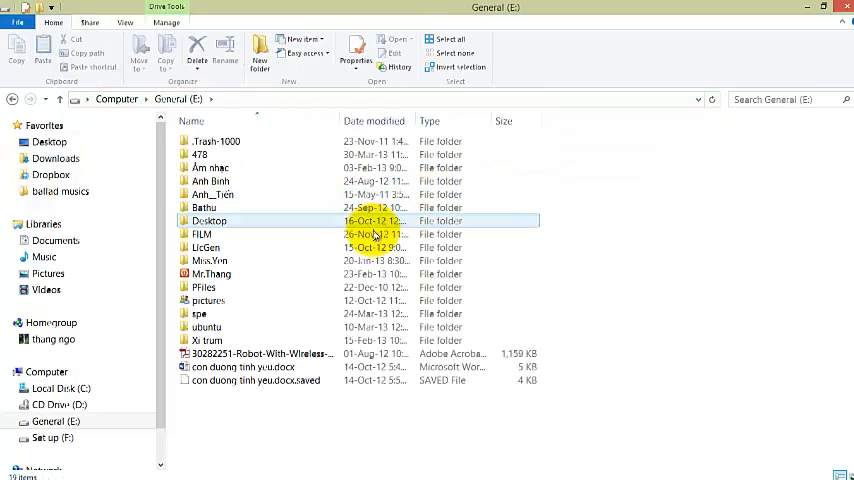
left_click(210, 272)
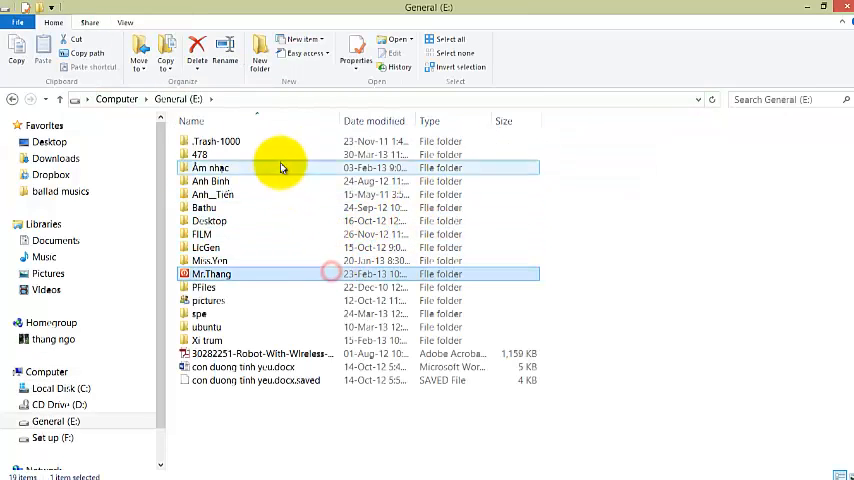
double_click(208, 140)
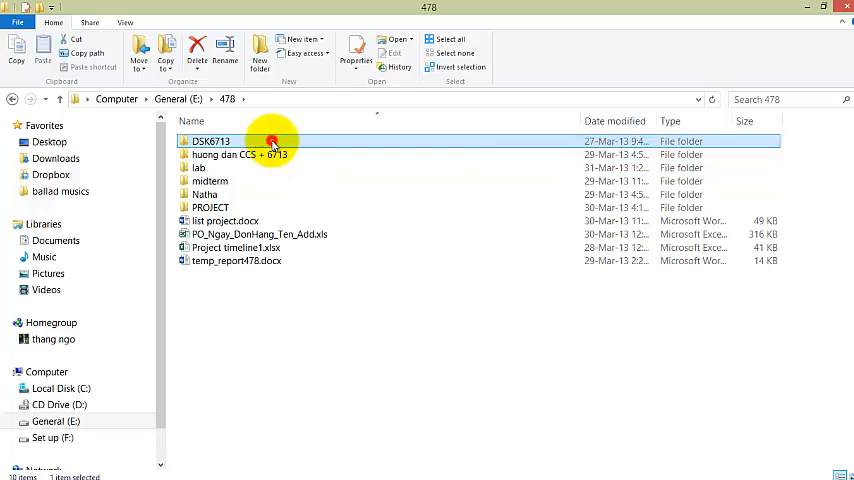
double_click(210, 140)
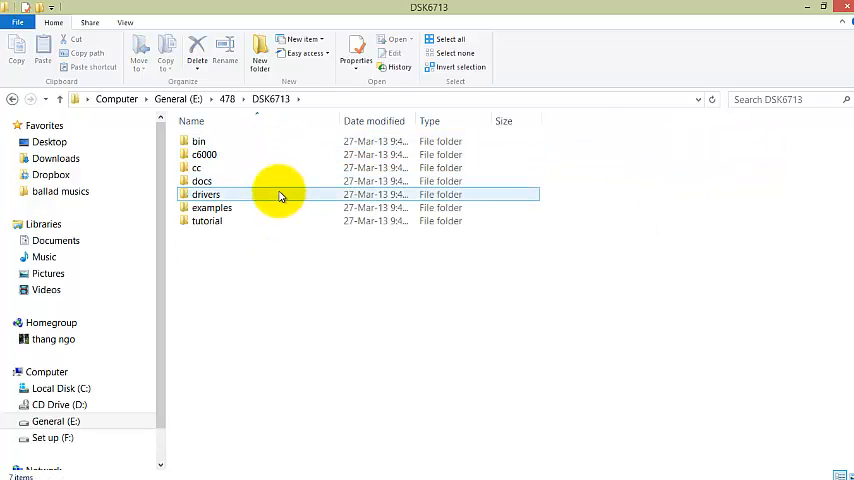
double_click(204, 154)
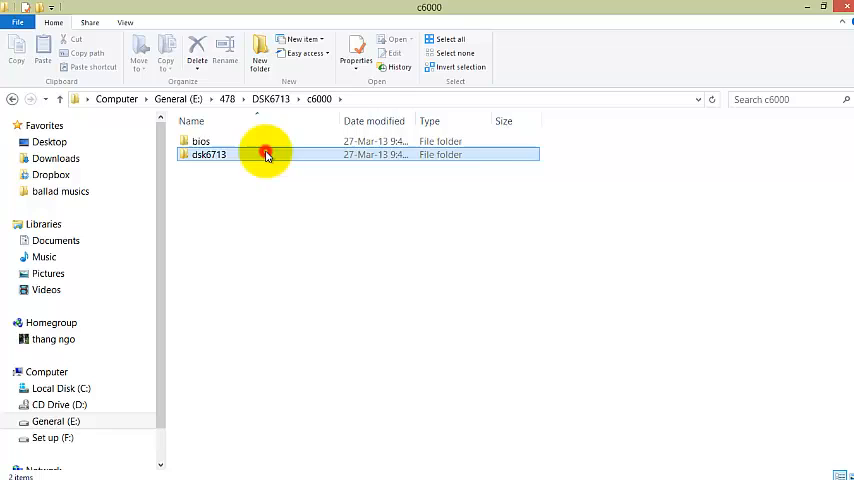
double_click(208, 156)
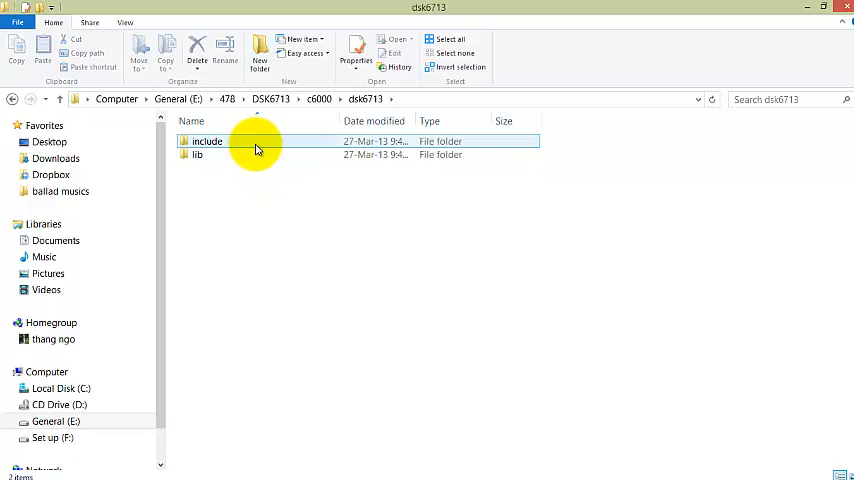
double_click(206, 140)
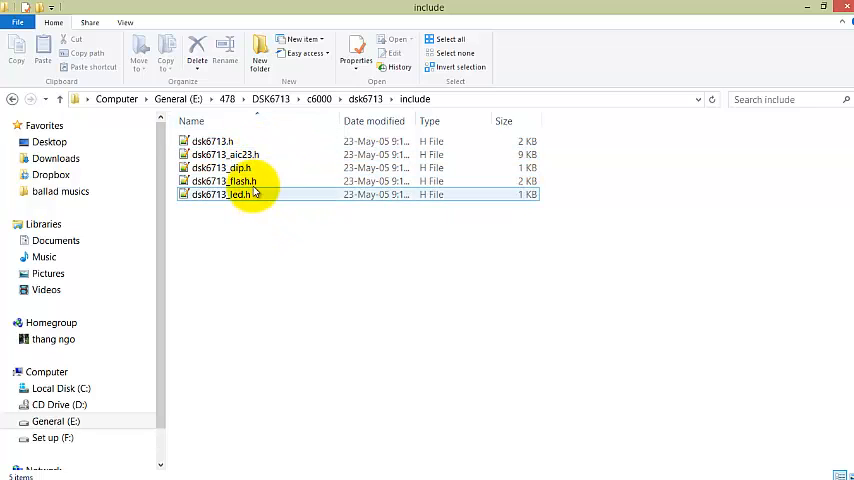
mouse_move(290, 168)
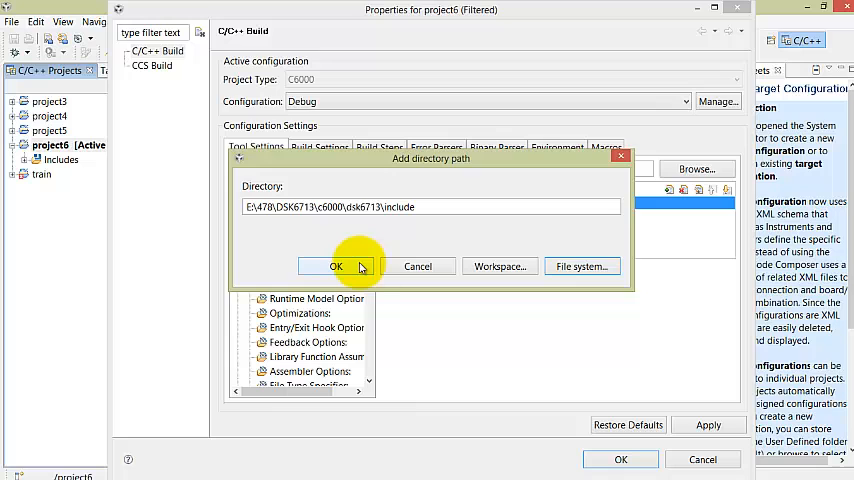
- Confirm the dsk6713 include path and add the C6xCSL include folder as a search path
left_click(336, 266)
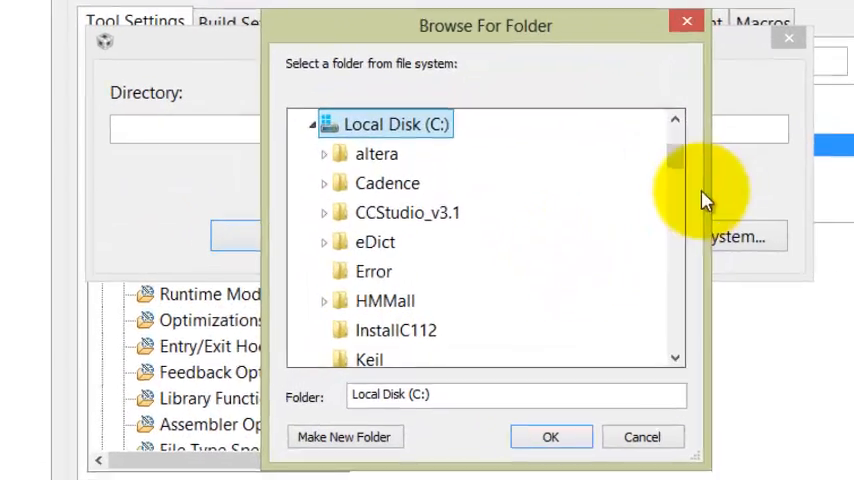
scroll("down", 3)
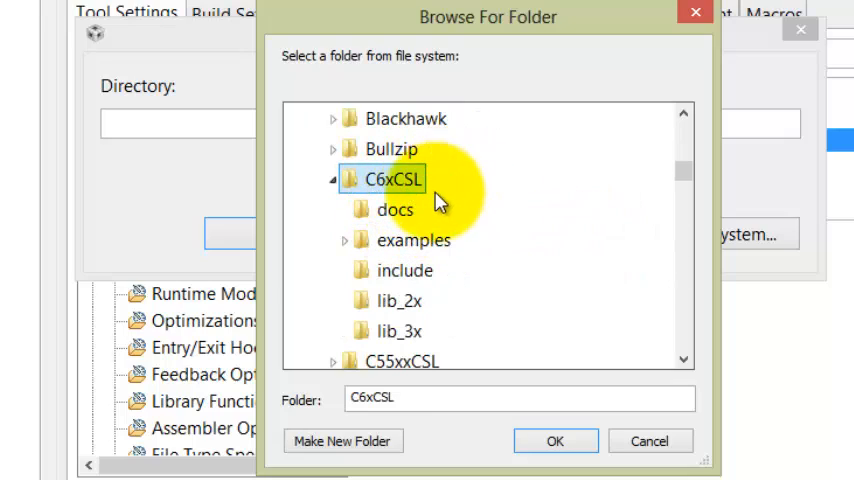
left_click(404, 270)
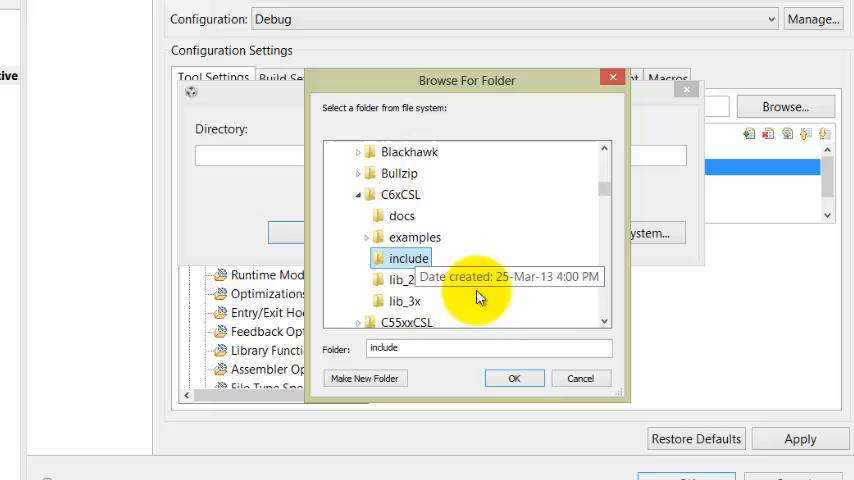
left_click(514, 378)
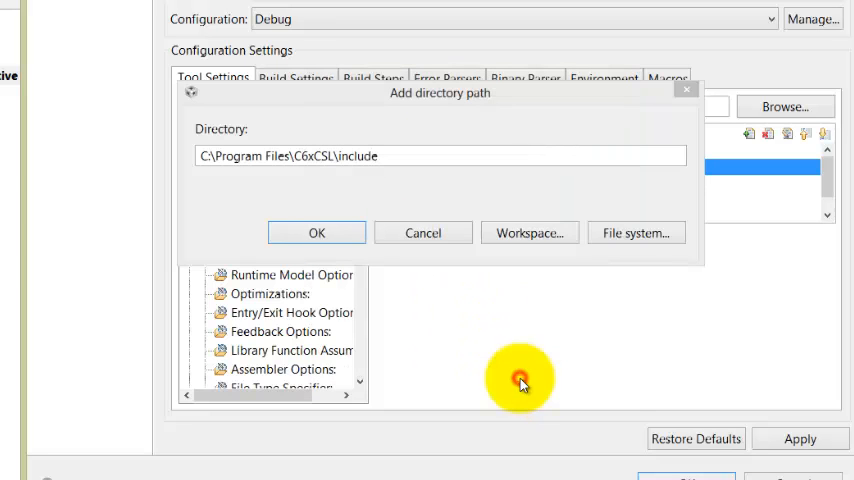
left_click(316, 232)
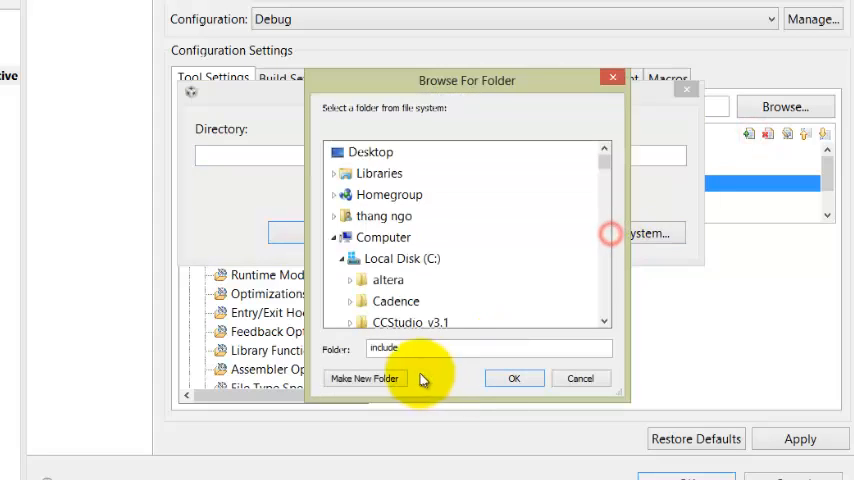
mouse_move(604, 280)
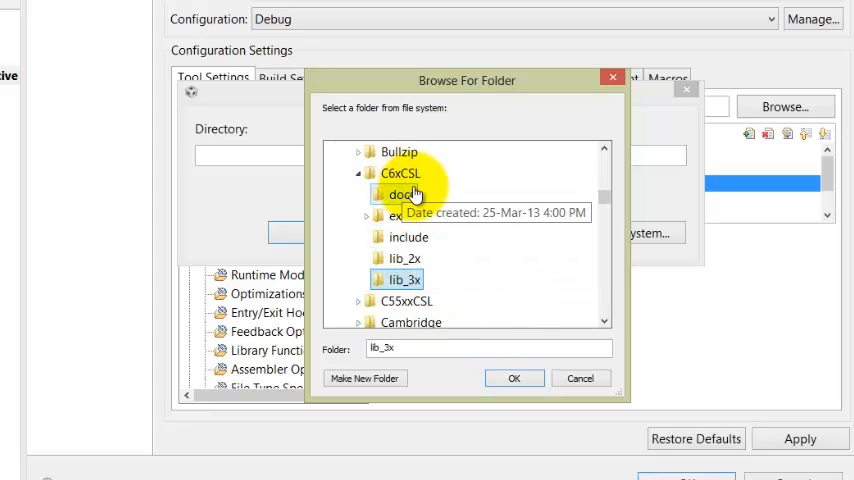
- Add the C6xCSL lib_3x folder as another include search path
left_click(514, 378)
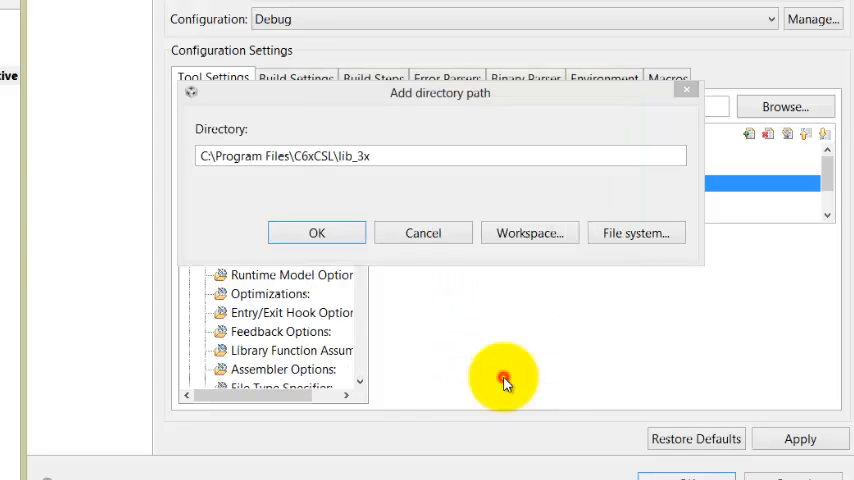
left_click(316, 232)
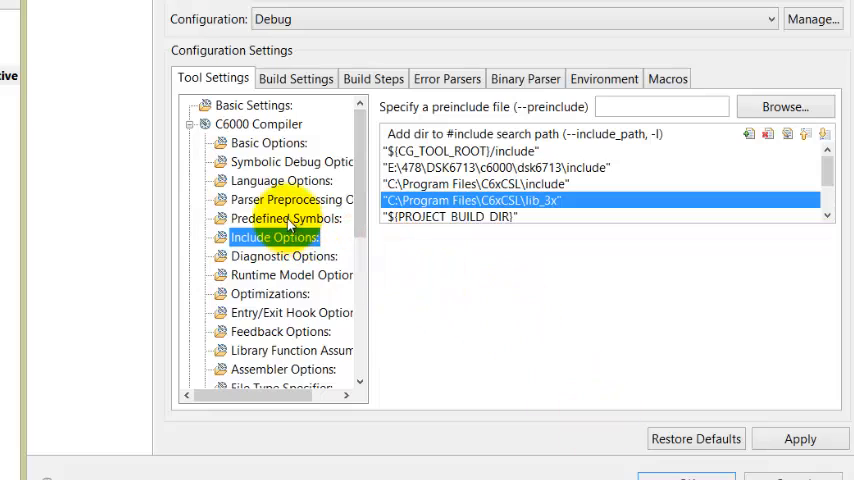
- Add the predefined symbol CHIP_6713 to the compiler settings
left_click(276, 218)
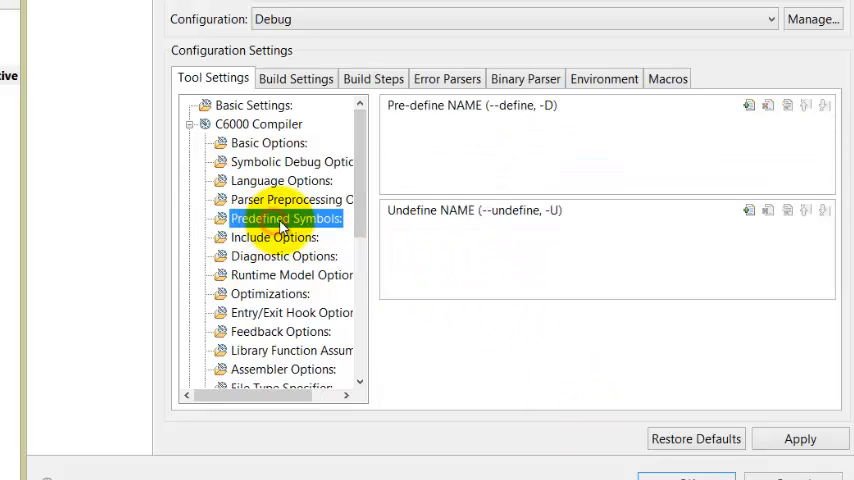
mouse_move(760, 126)
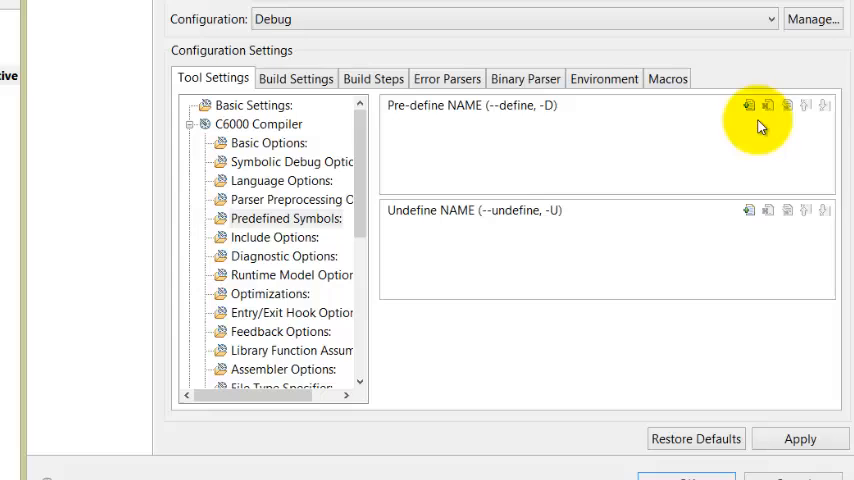
mouse_move(752, 106)
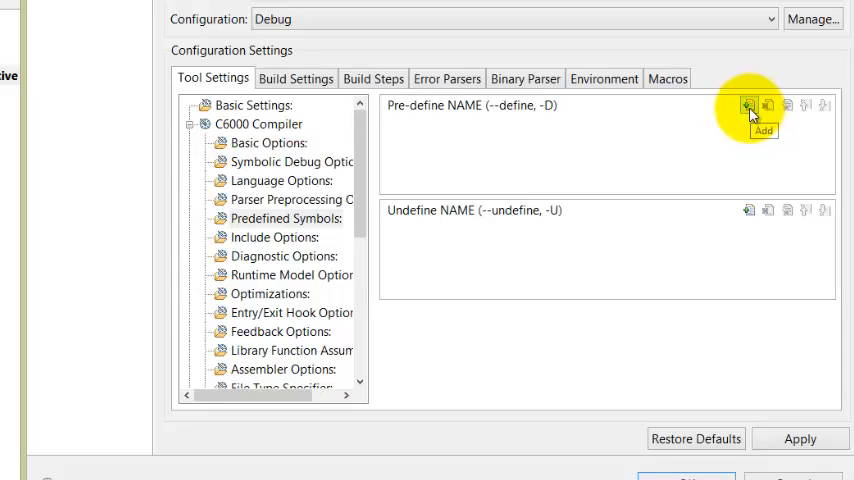
left_click(748, 104)
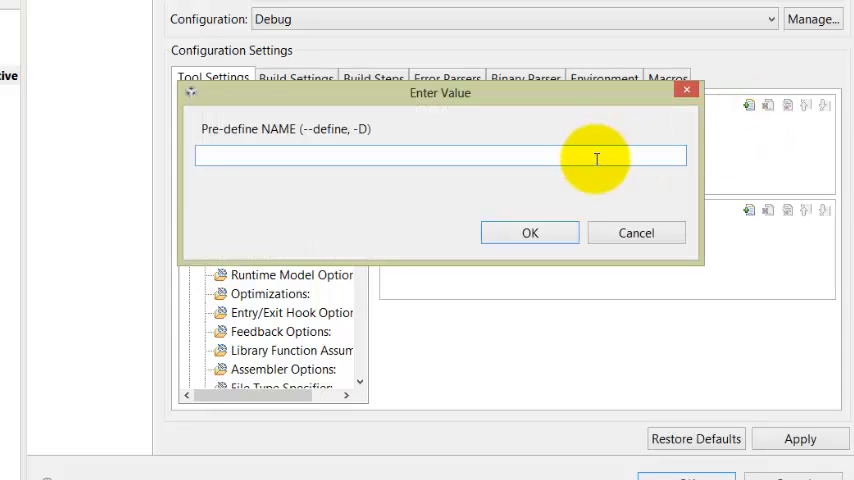
type("\"CHIP\"")
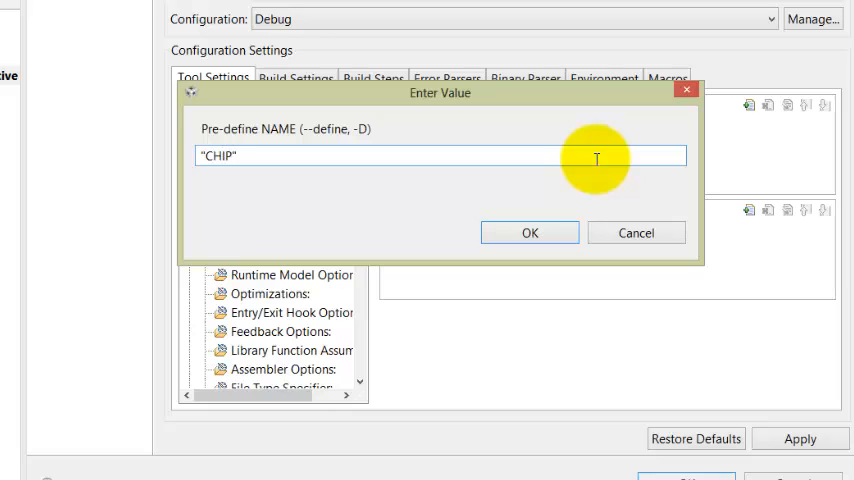
type("_6")
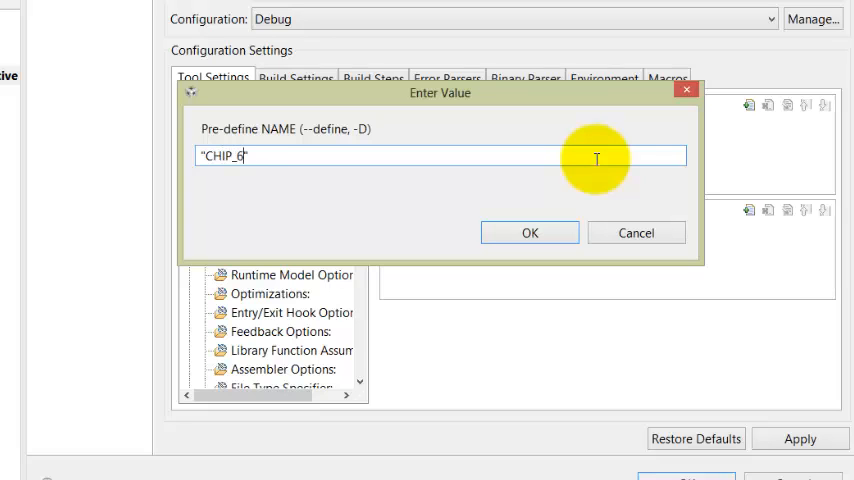
left_click(528, 232)
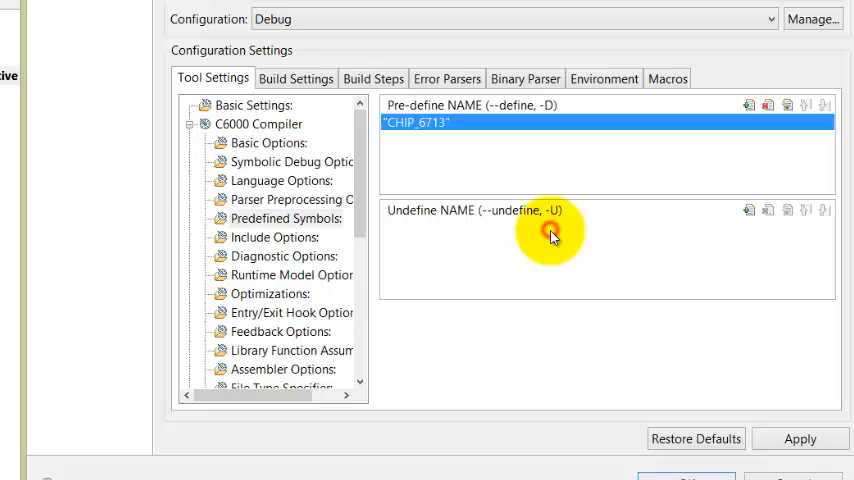
- Set the linker's C system stack size (--stack_size) to 0x40
scroll("down", 3)
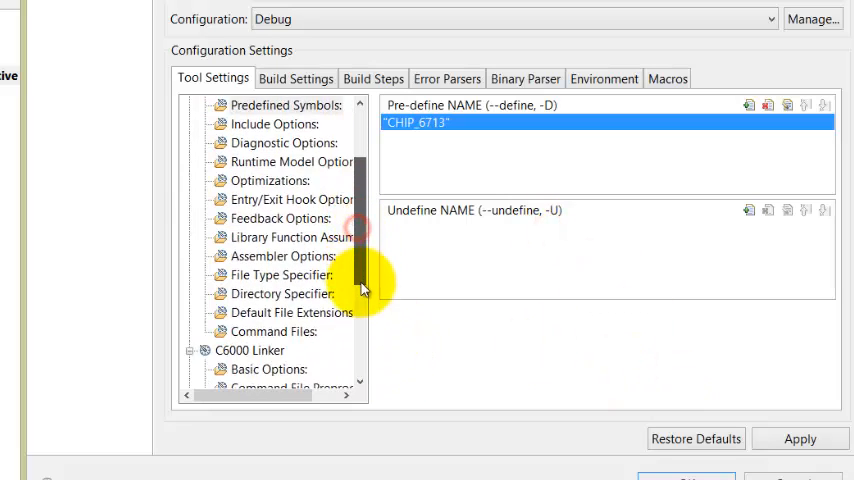
scroll("down", 3)
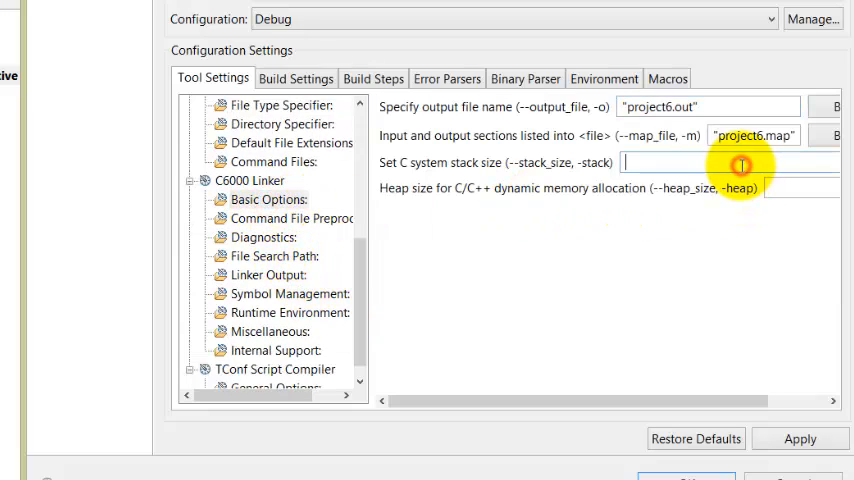
type("0x40")
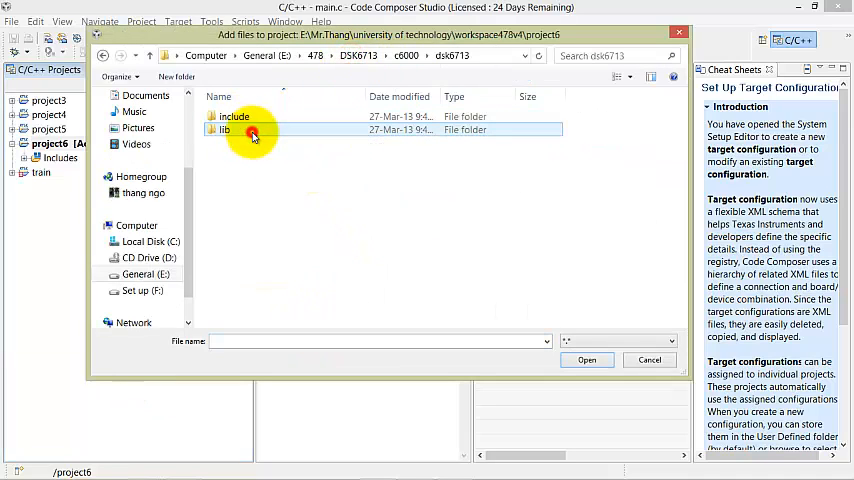
- Add dsk6713bsl.lib from the dsk6713 lib folder to project6
left_click(234, 116)
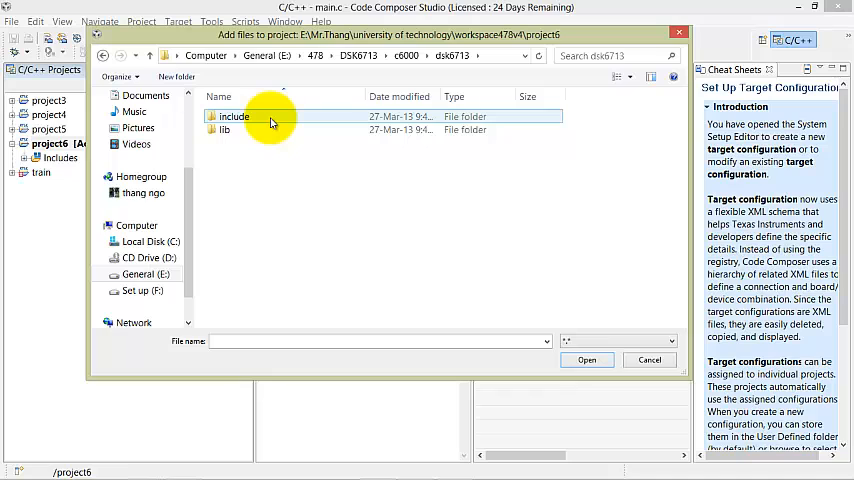
double_click(224, 132)
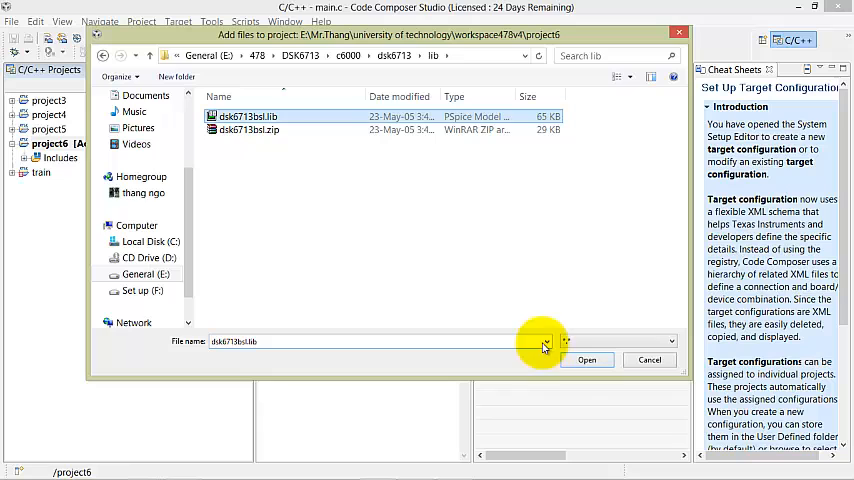
left_click(588, 360)
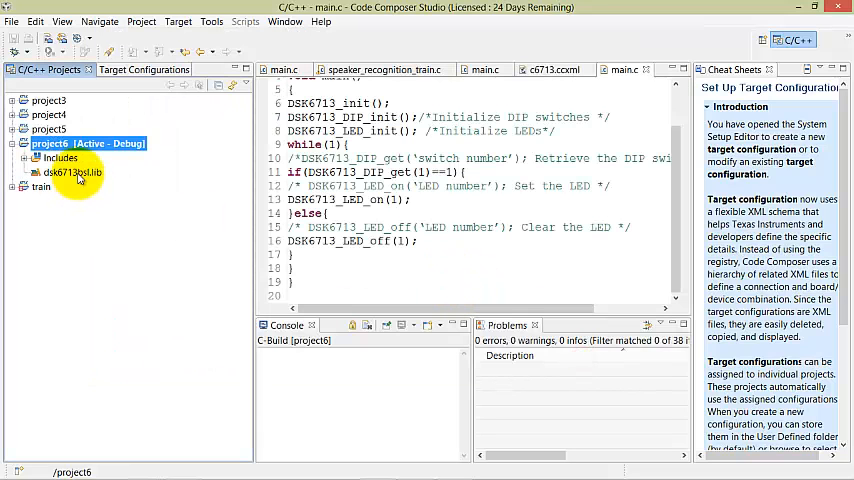
right_click(50, 144)
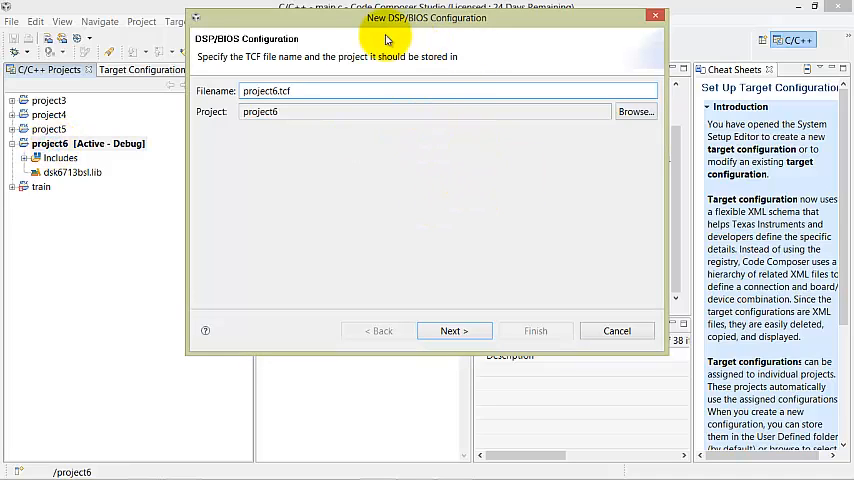
mouse_move(464, 24)
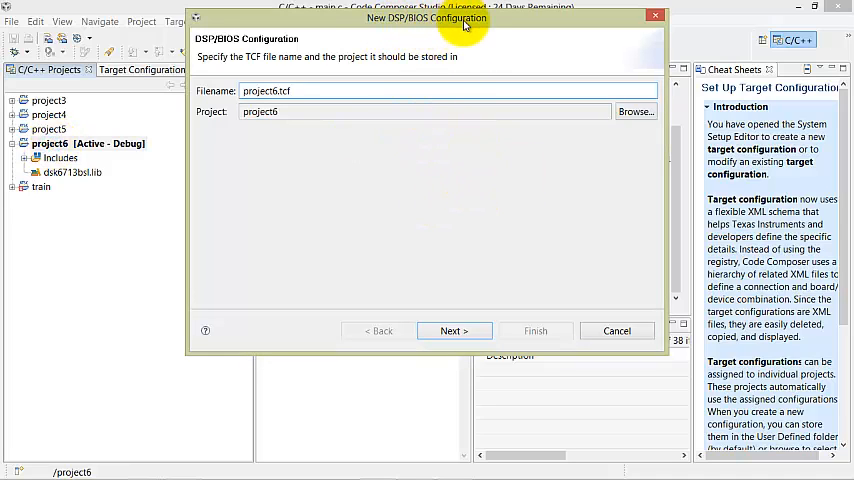
- Finish the DSP/BIOS wizard creating project6.tcf on the ti.platforms.dsk6713 platform
left_click(454, 332)
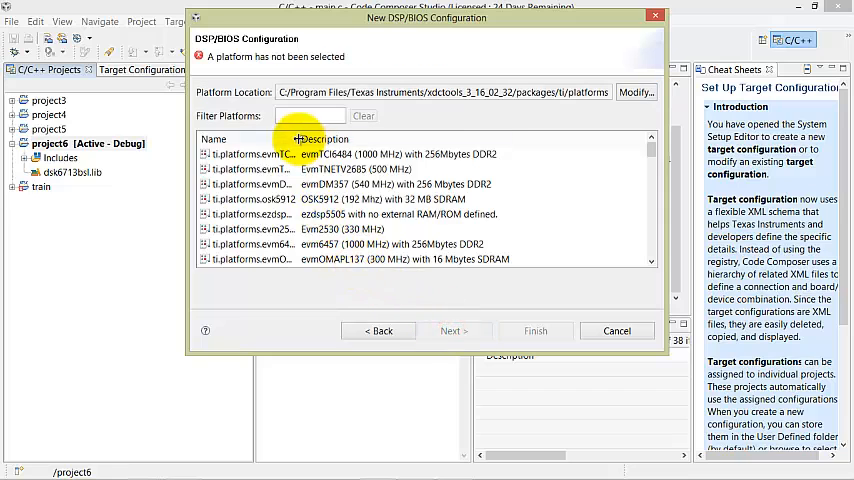
scroll("down", 3)
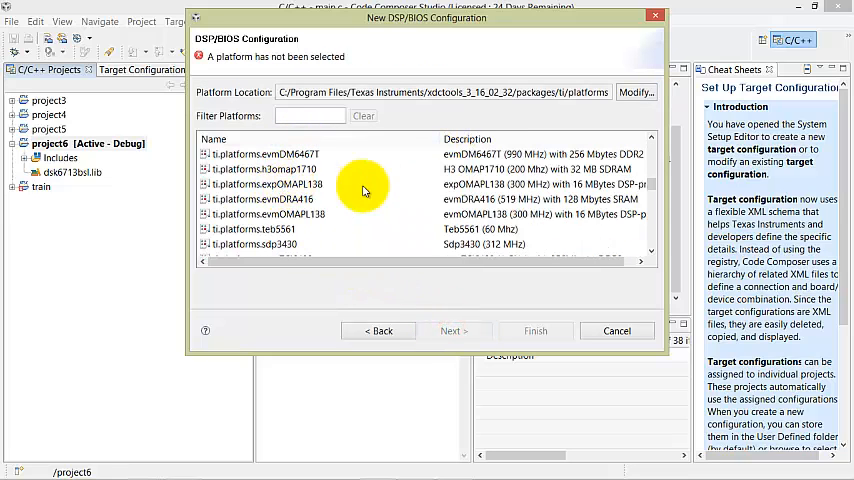
scroll("down", 3)
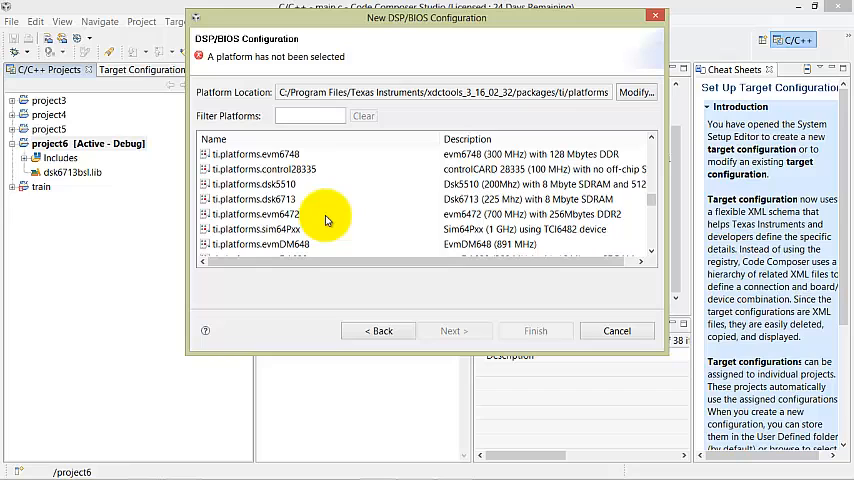
left_click(260, 200)
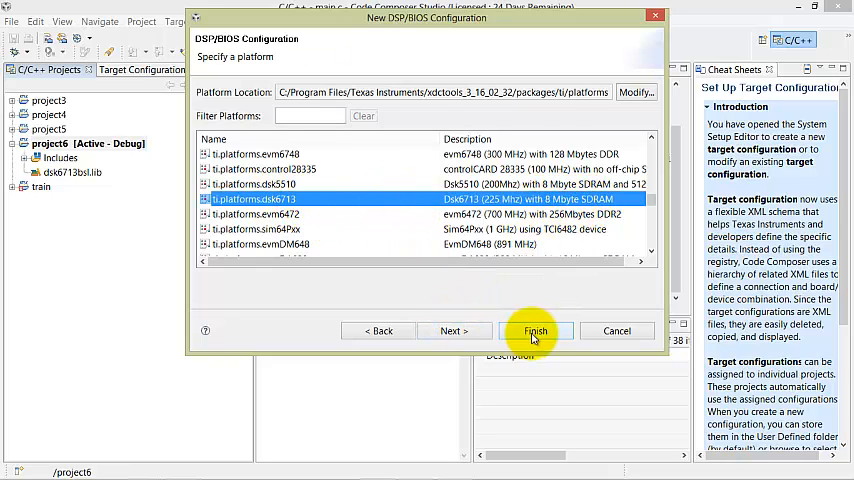
left_click(534, 332)
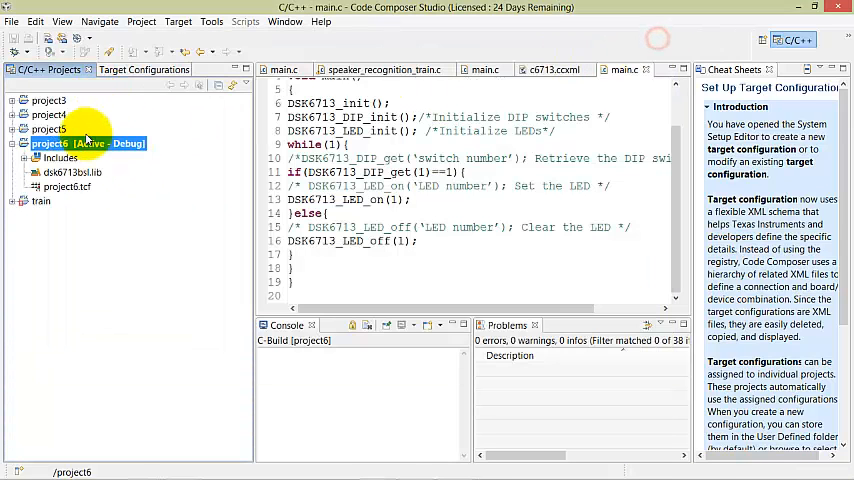
- Create the target configuration file c6713.ccxml in project6
right_click(48, 144)
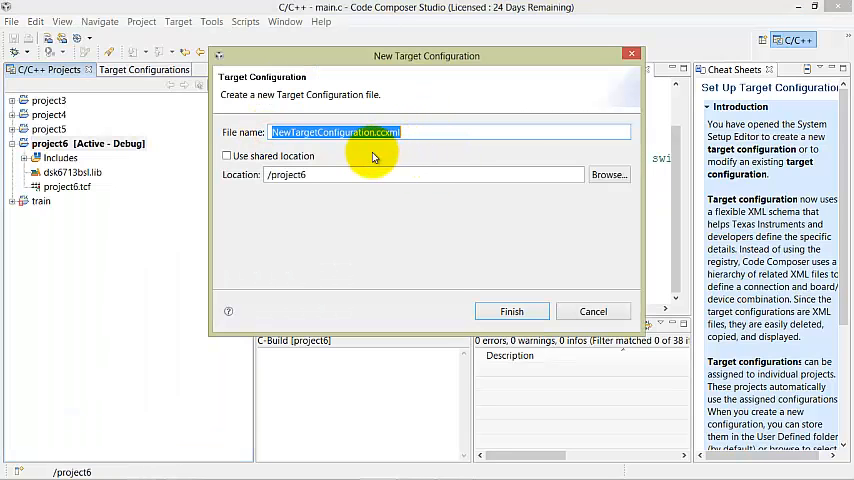
type("c6713")
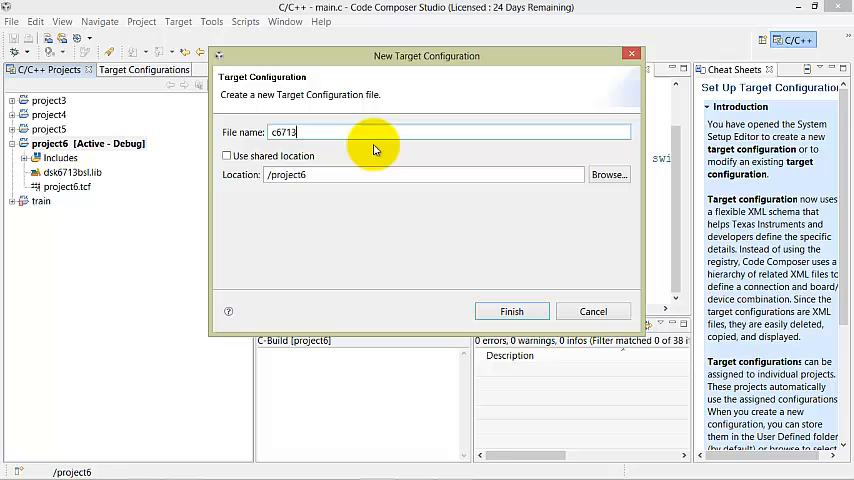
left_click(512, 312)
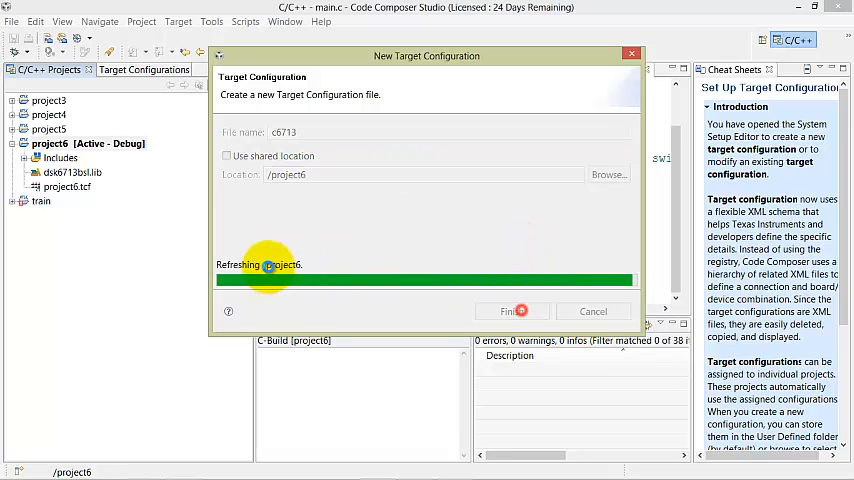
left_click(512, 312)
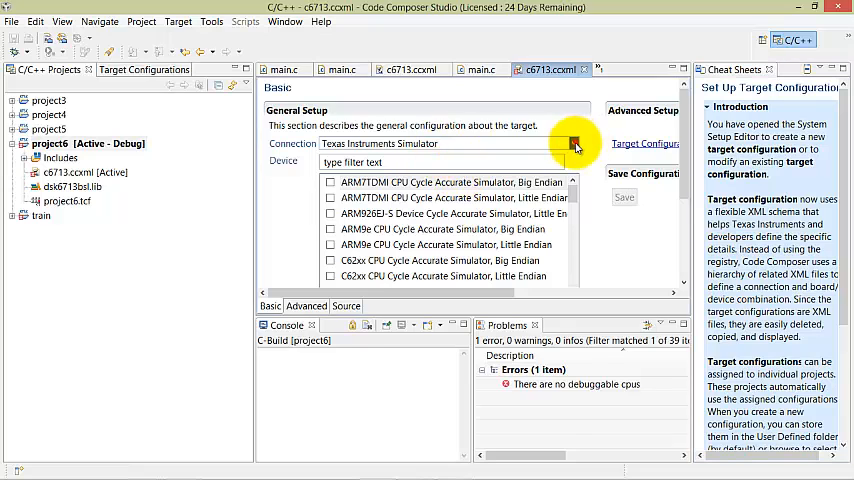
- Set c6713.ccxml to the Spectrum Digital DSK-EVM-eZdsp onboard USB Emulator with DSK6713 ticked, and save
left_click(572, 144)
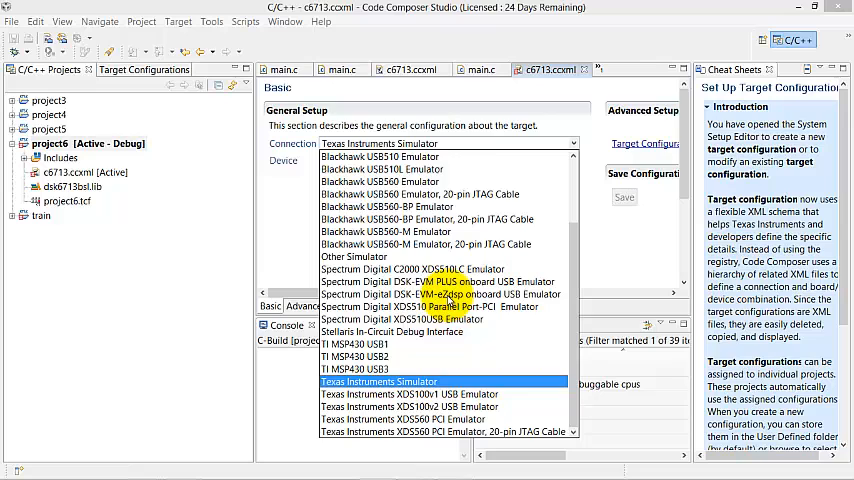
left_click(444, 294)
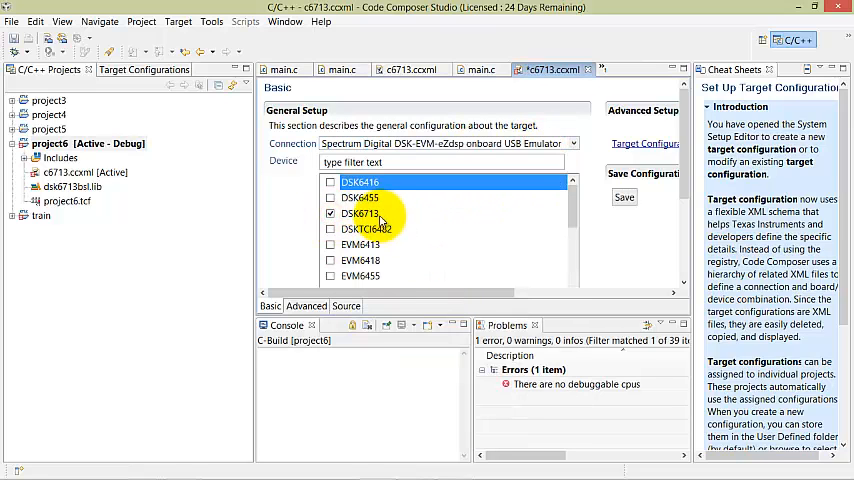
left_click(360, 212)
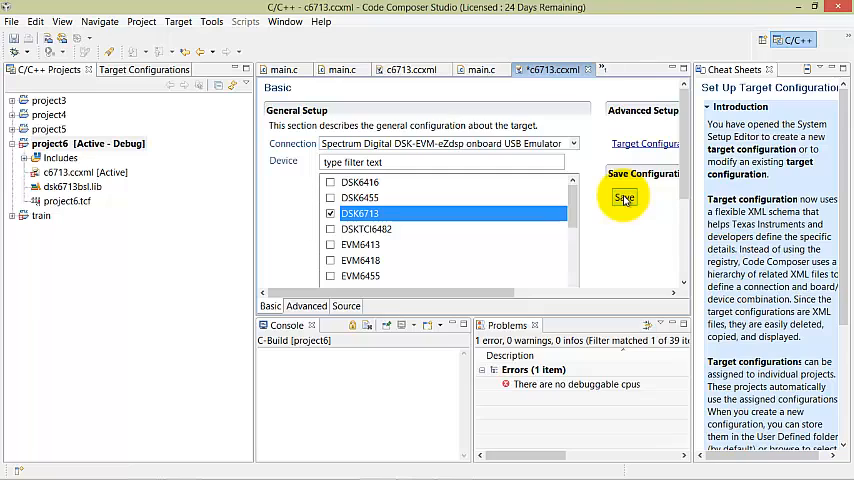
mouse_move(688, 236)
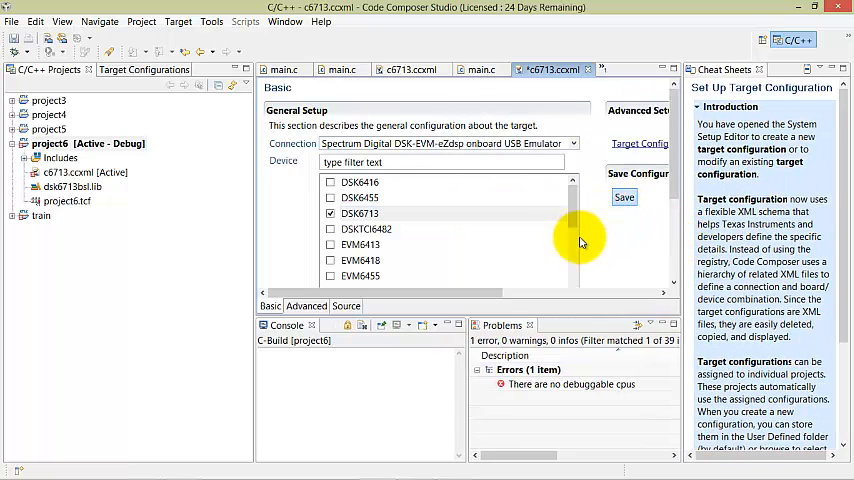
left_click(624, 196)
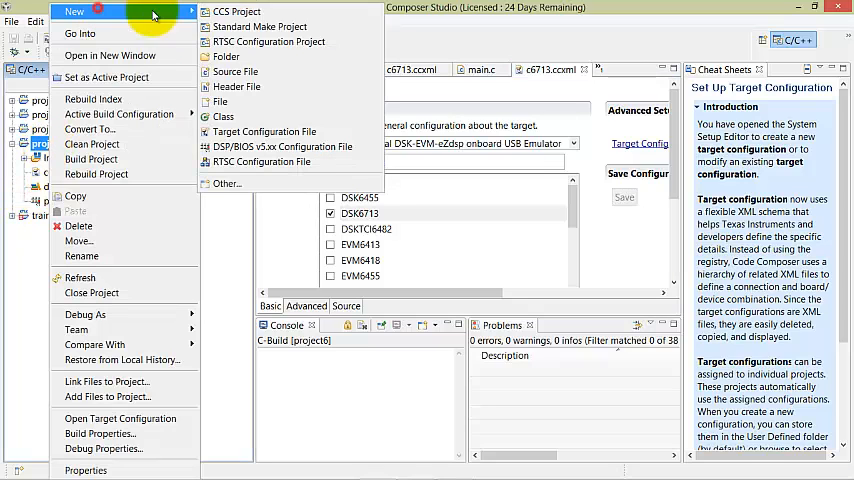
- Create main.c in project6 and paste in the DSK6713 DIP switch/LED control program
left_click(234, 72)
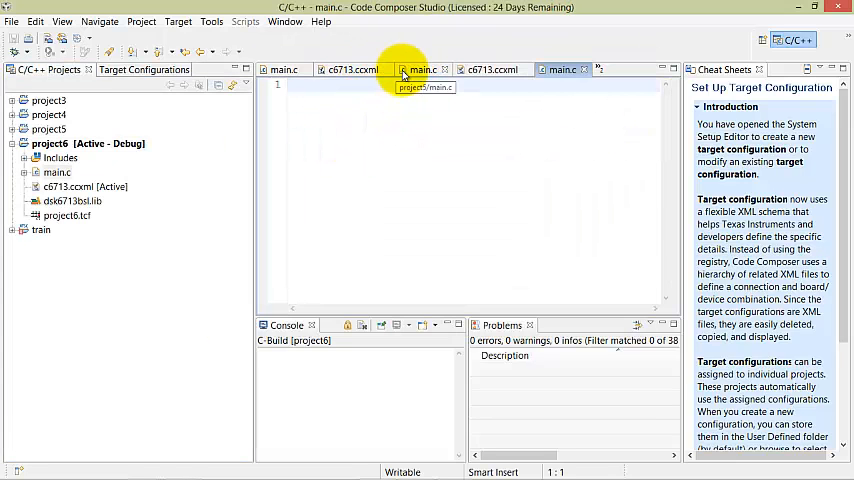
left_click(422, 68)
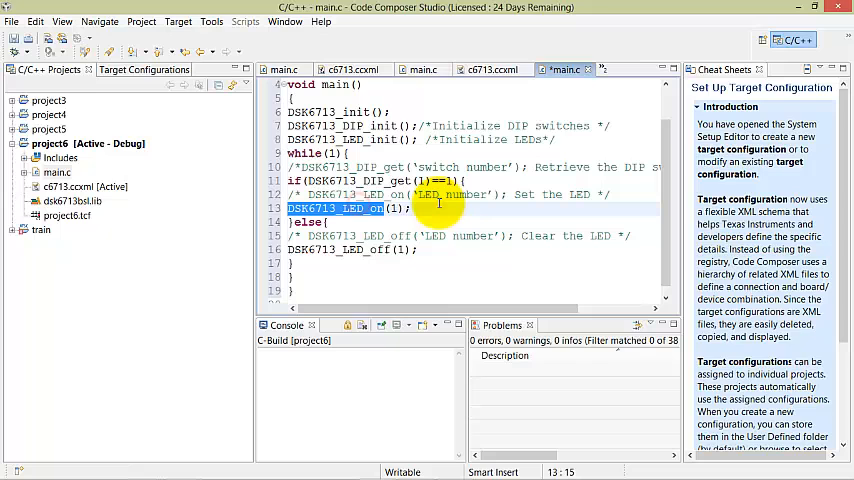
mouse_move(190, 36)
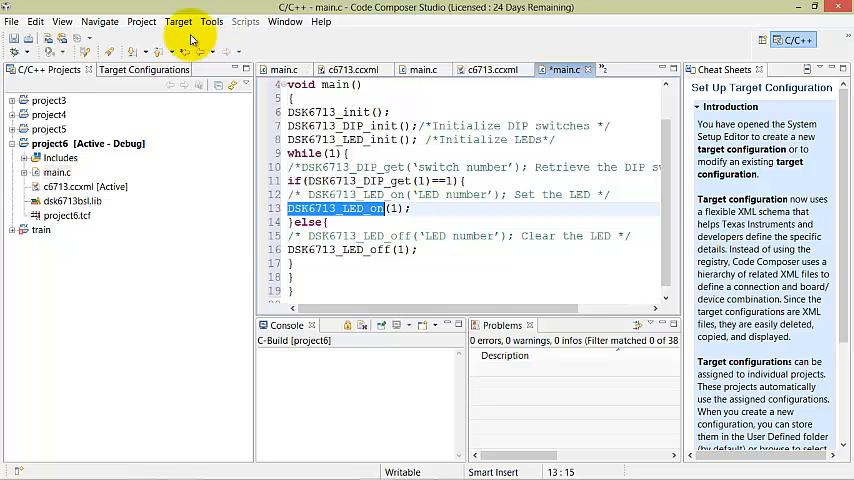
- Build project6 into project6.out, then bring up the Target menu's debug actions
left_click(140, 20)
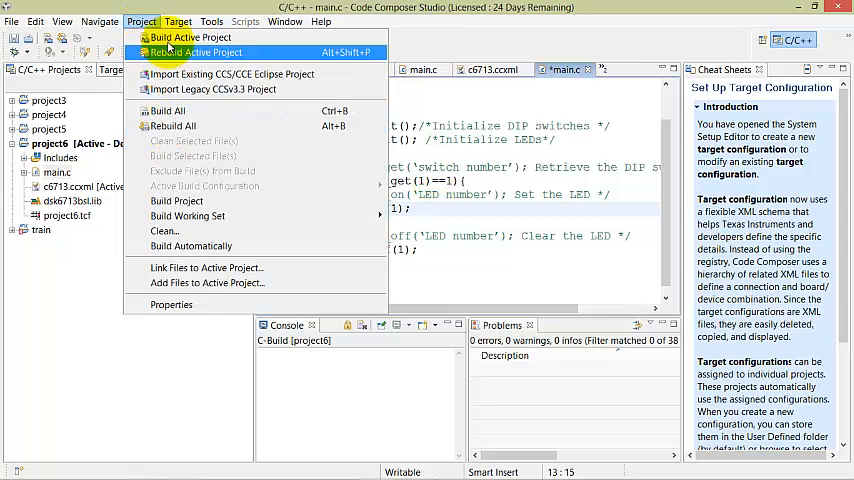
mouse_move(200, 200)
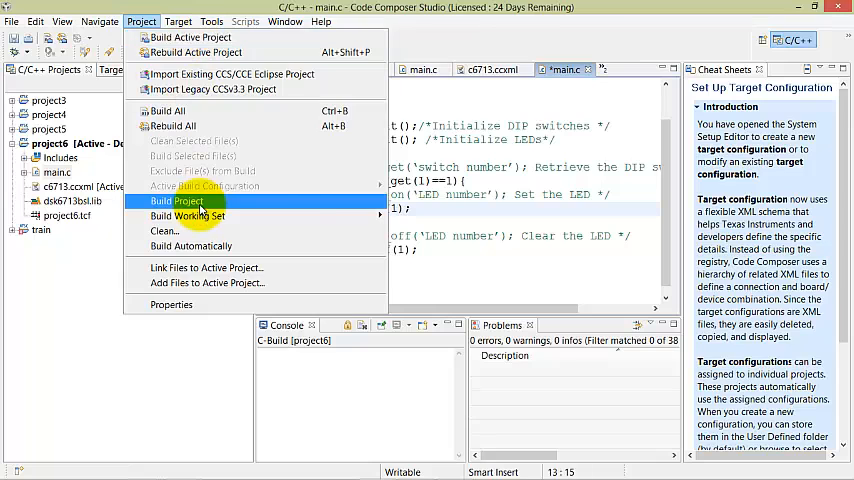
left_click(182, 200)
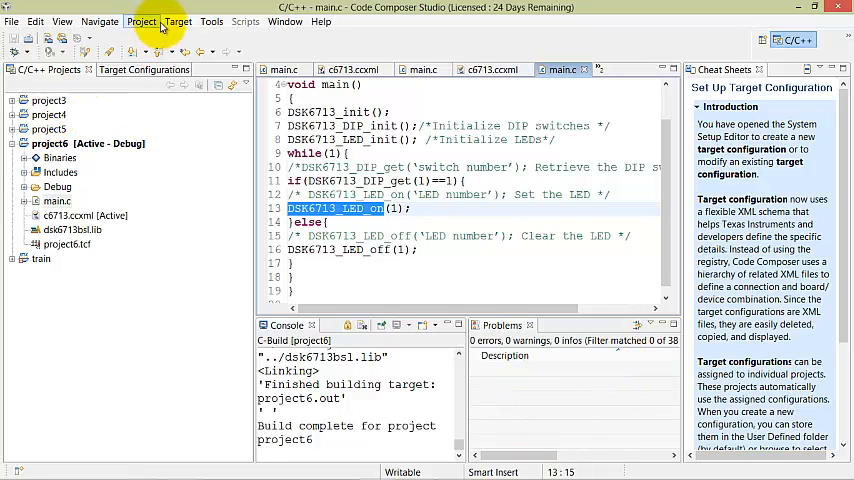
left_click(176, 20)
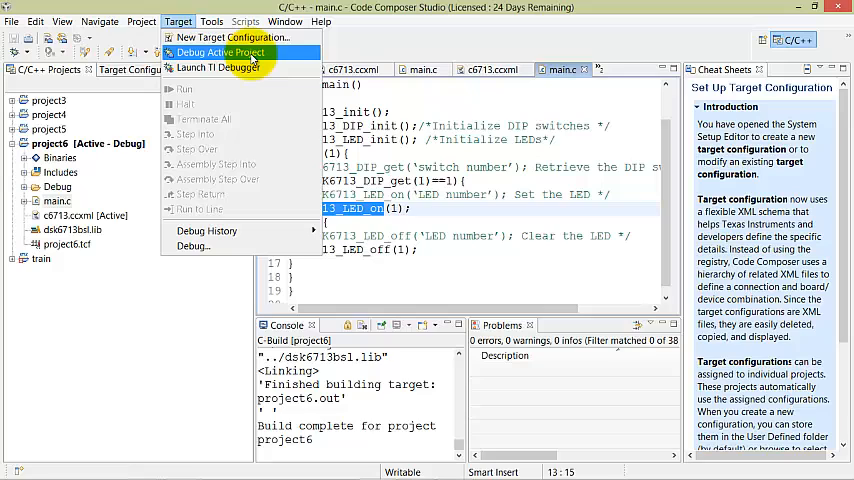